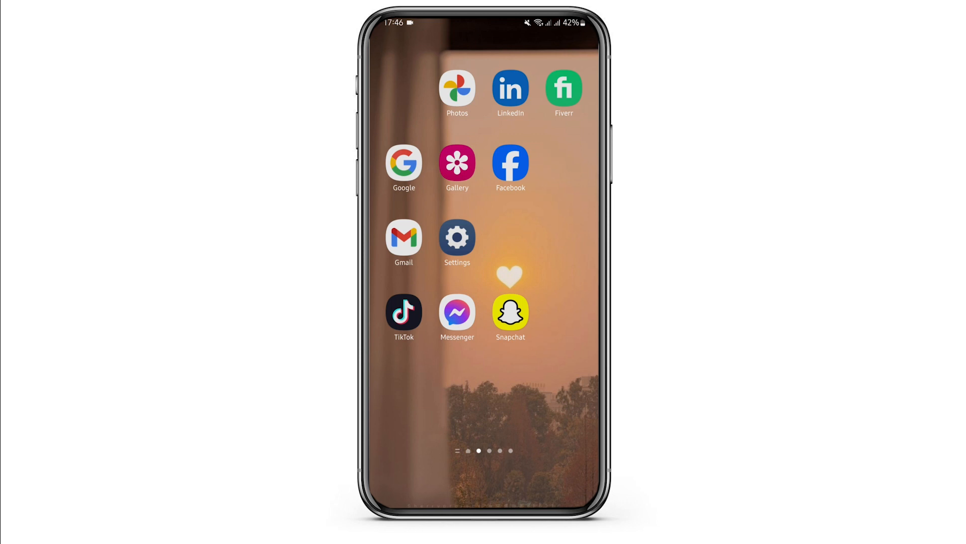
# Step: Swipe to the next home screen page and launch the Google Play Store
pyautogui.hscroll(-3)
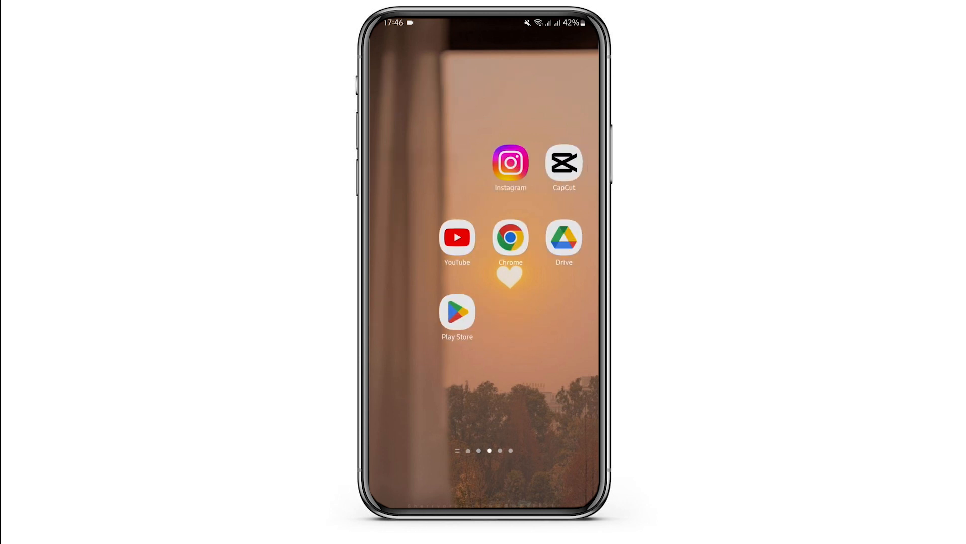
pyautogui.click(456, 308)
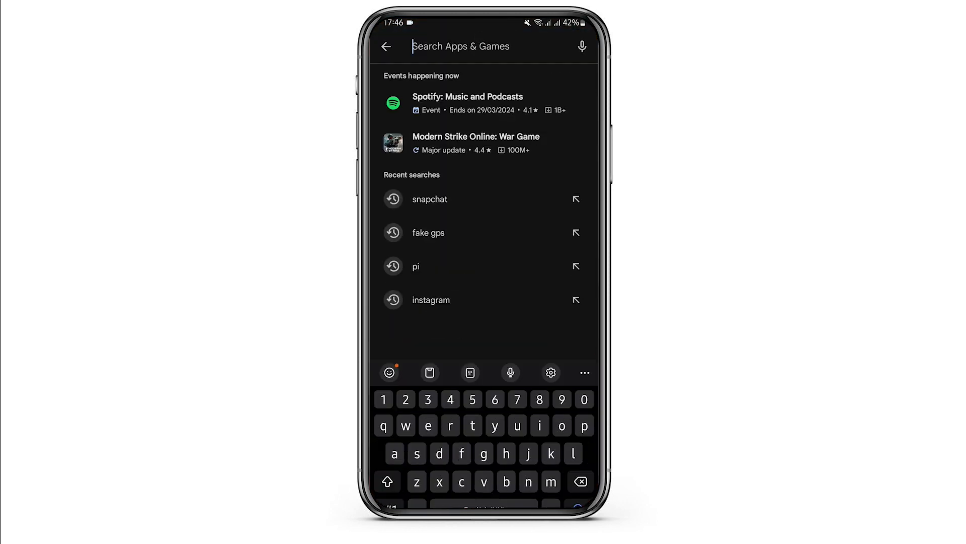
# Step: Rerun the recent 'snapchat' search and launch the installed Snapchat app from its listing
pyautogui.click(429, 198)
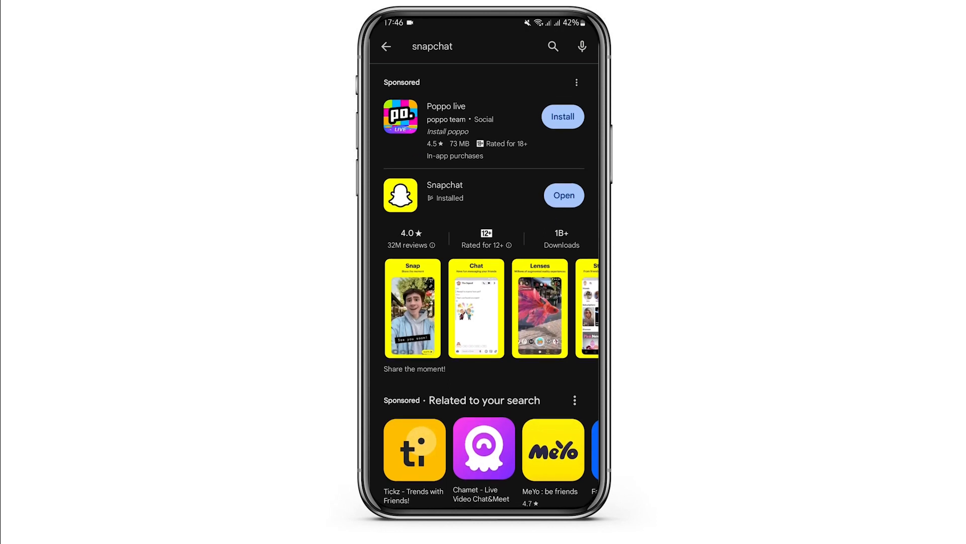
pyautogui.click(562, 195)
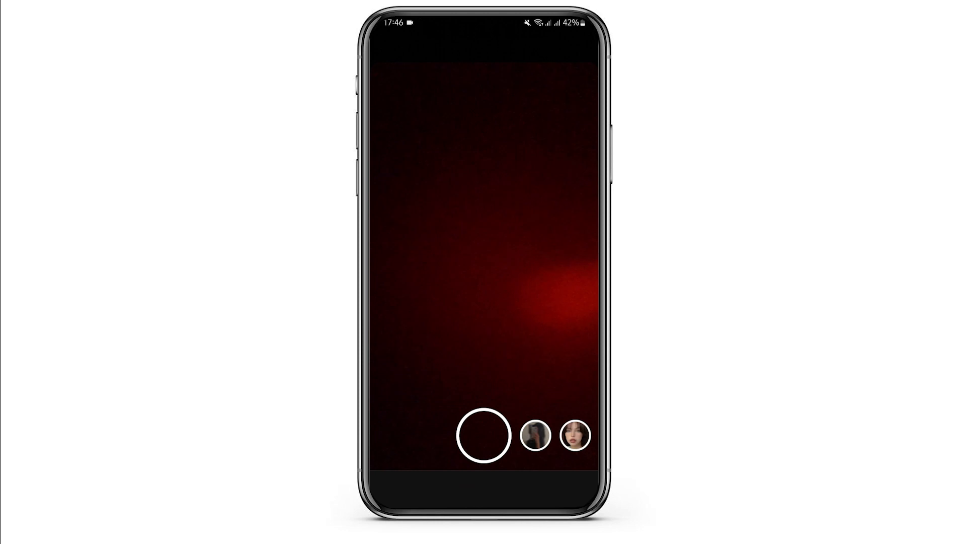
# Step: Capture a snap and bring up its Send To recipient list
pyautogui.click(485, 435)
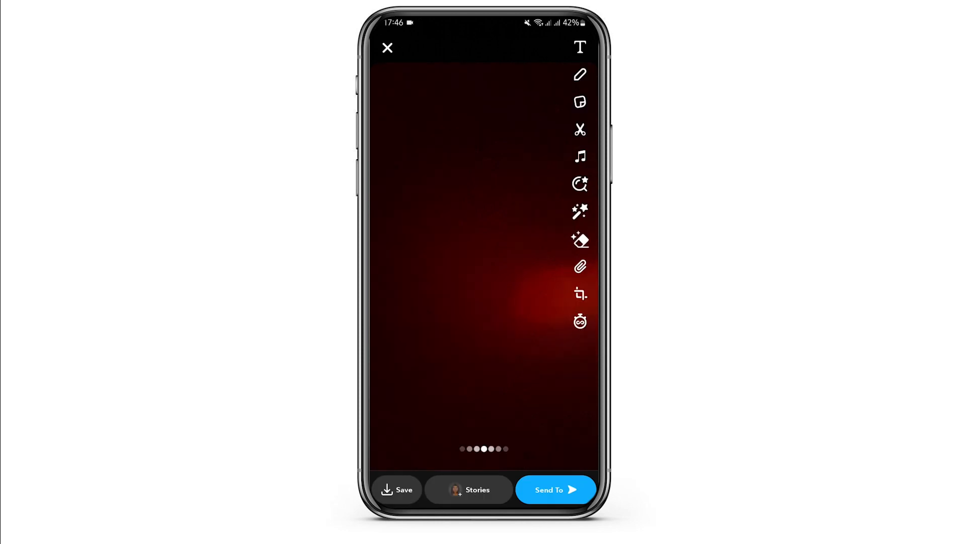
pyautogui.click(554, 490)
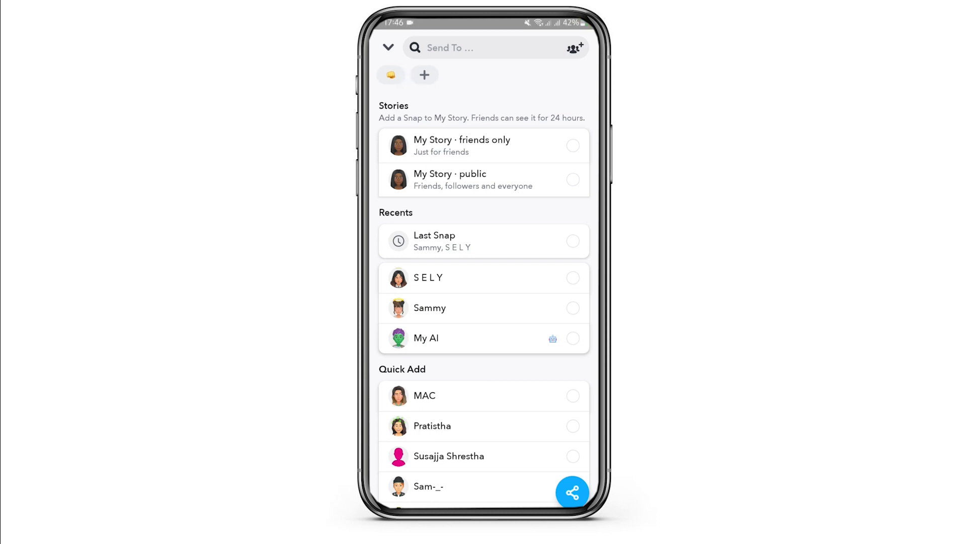
# Step: Go to Edit Shortcuts and open the existing 'S' shortcut's details
pyautogui.click(390, 75)
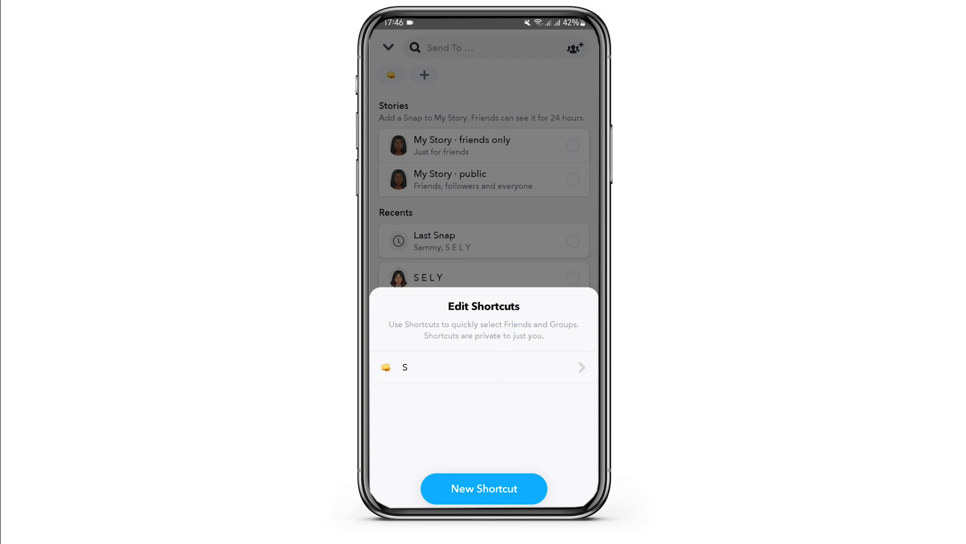
pyautogui.click(483, 368)
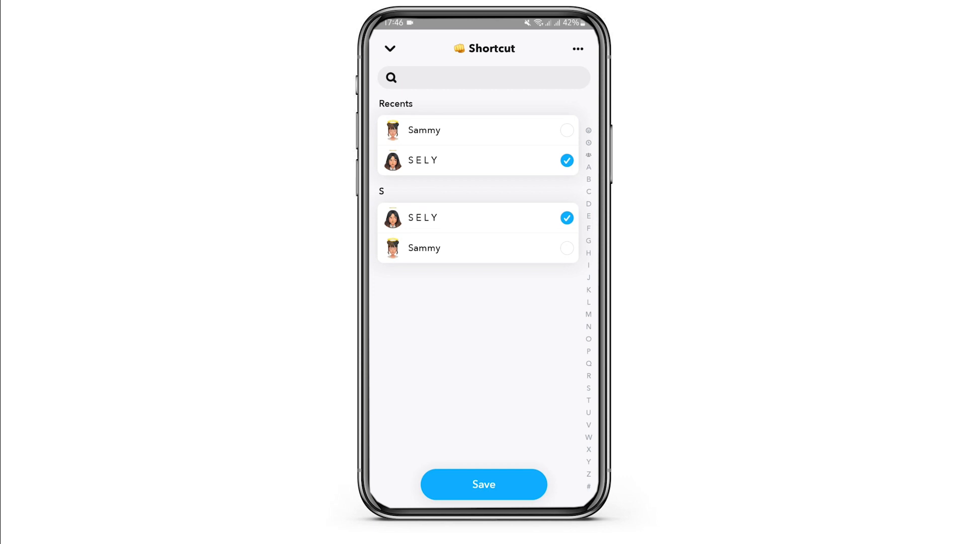
# Step: Delete the 'S' shortcut from its overflow menu and confirm the deletion
pyautogui.click(577, 49)
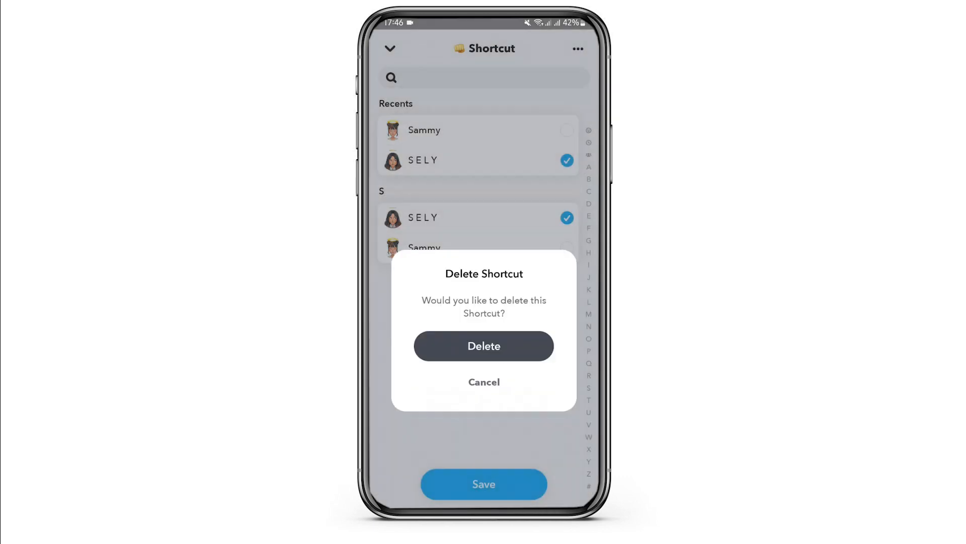
pyautogui.click(483, 381)
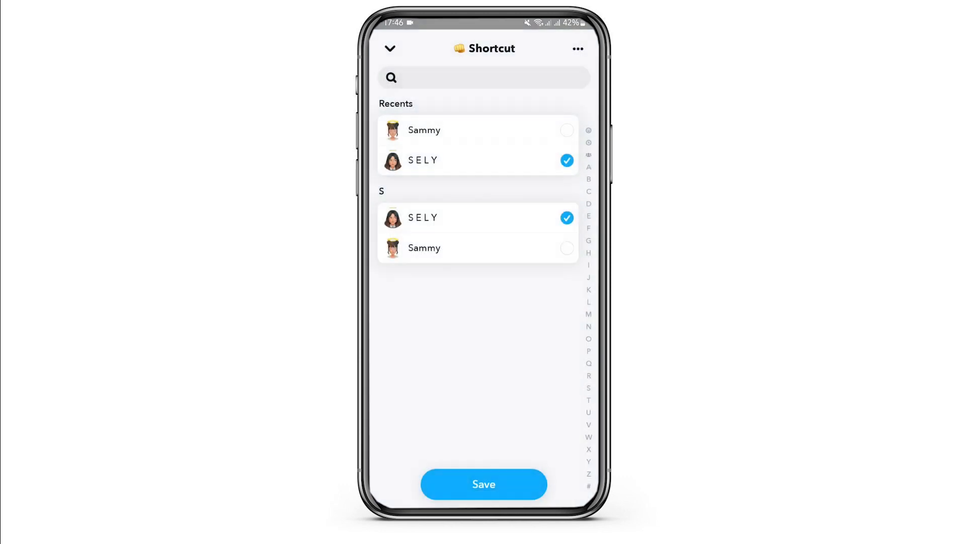
pyautogui.click(484, 484)
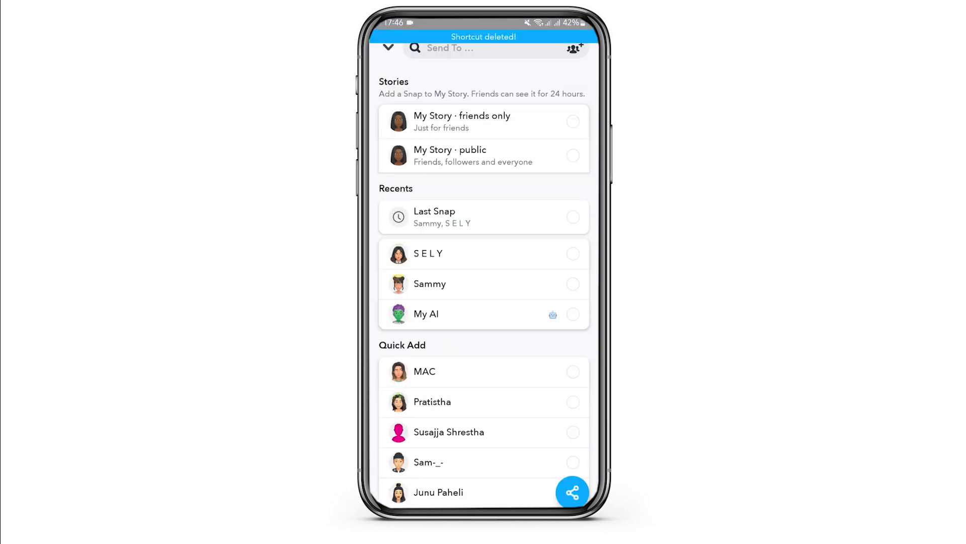